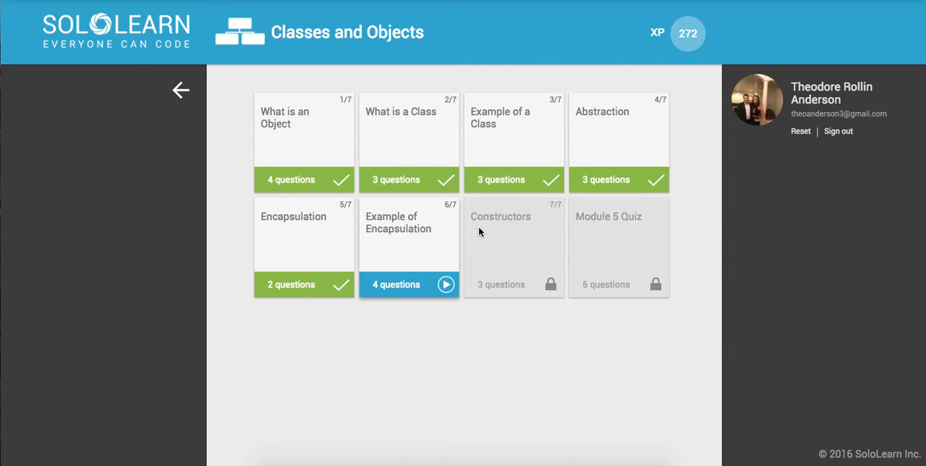
pyautogui.moveTo(391, 245)
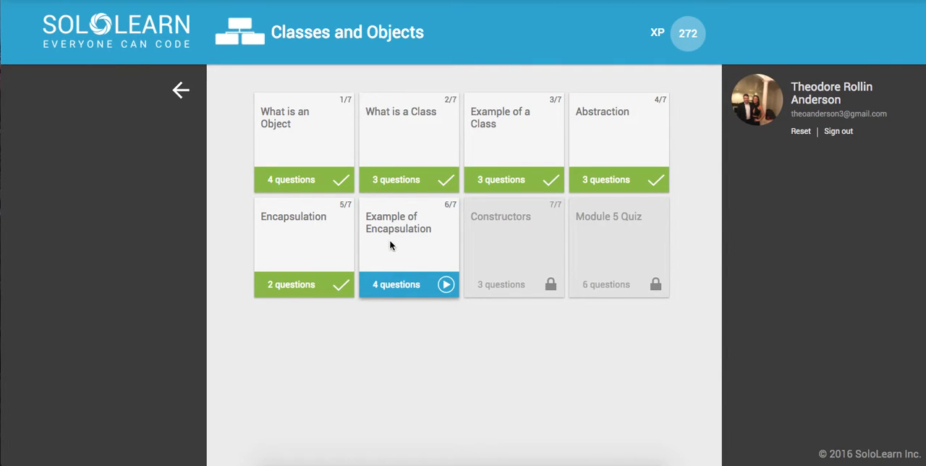
# Open the Example of Encapsulation lesson, read its Access Specifiers page and proceed to quiz one.
pyautogui.click(409, 284)
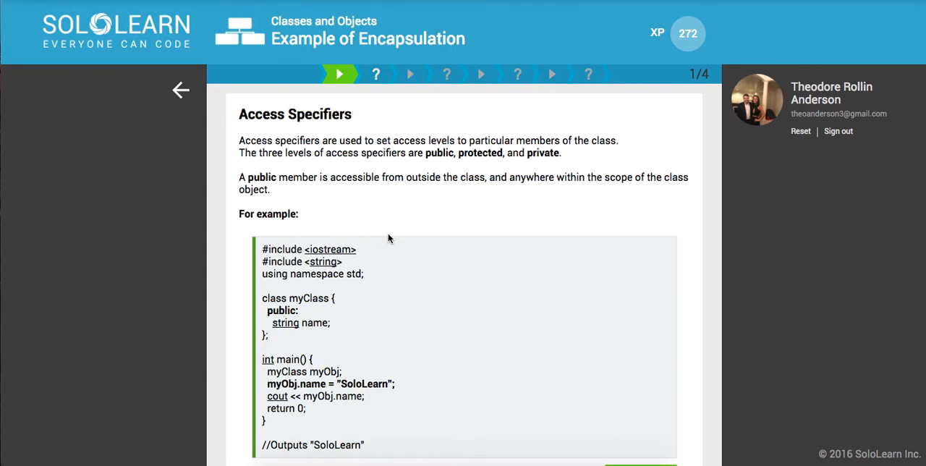
pyautogui.scroll(3)
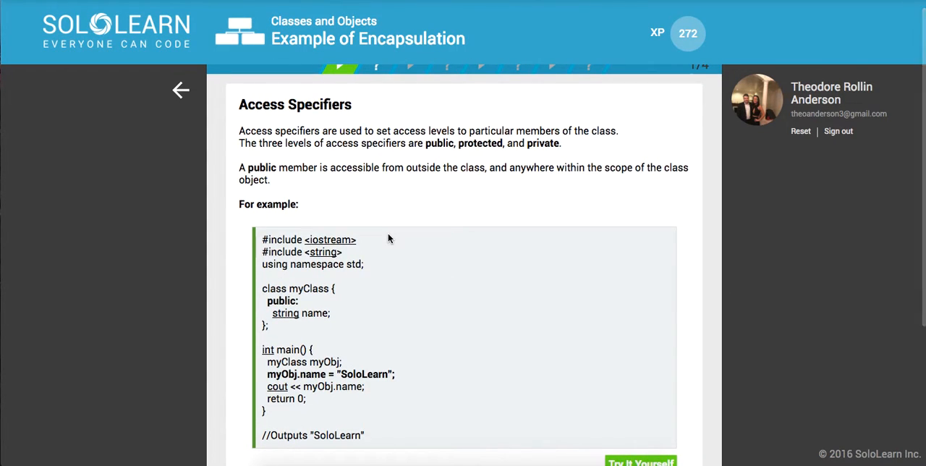
pyautogui.scroll(-3)
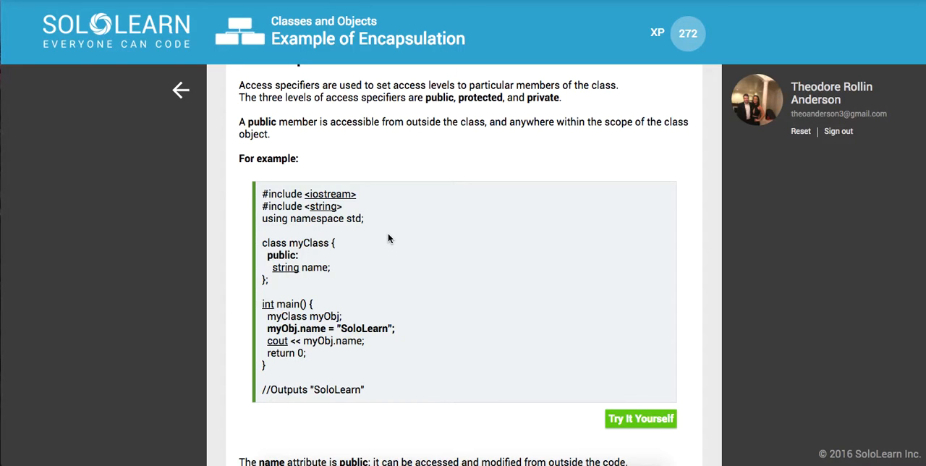
pyautogui.scroll(-3)
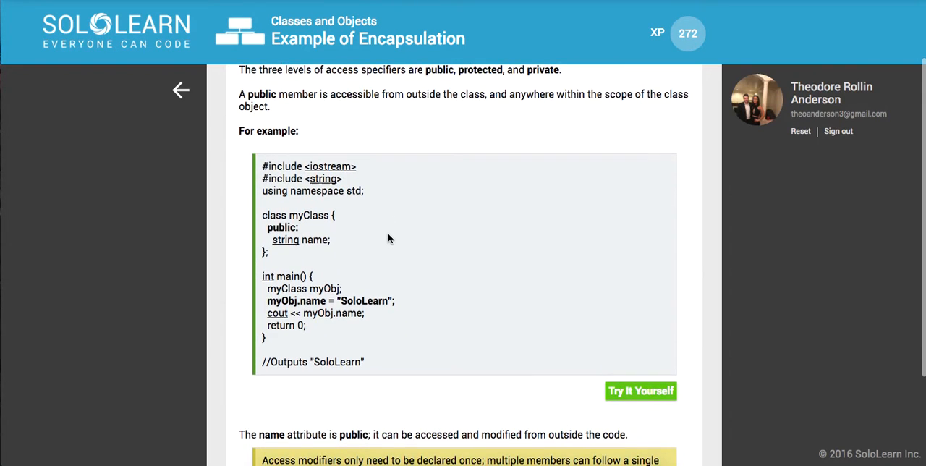
pyautogui.scroll(-3)
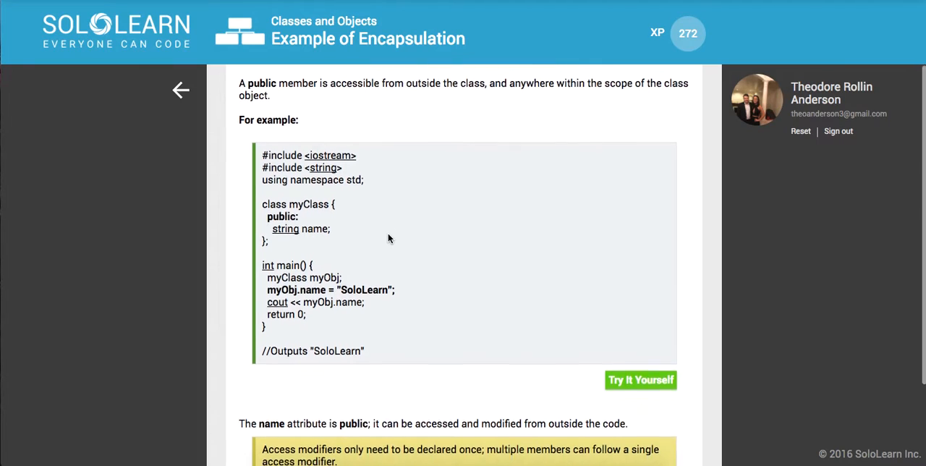
pyautogui.scroll(-3)
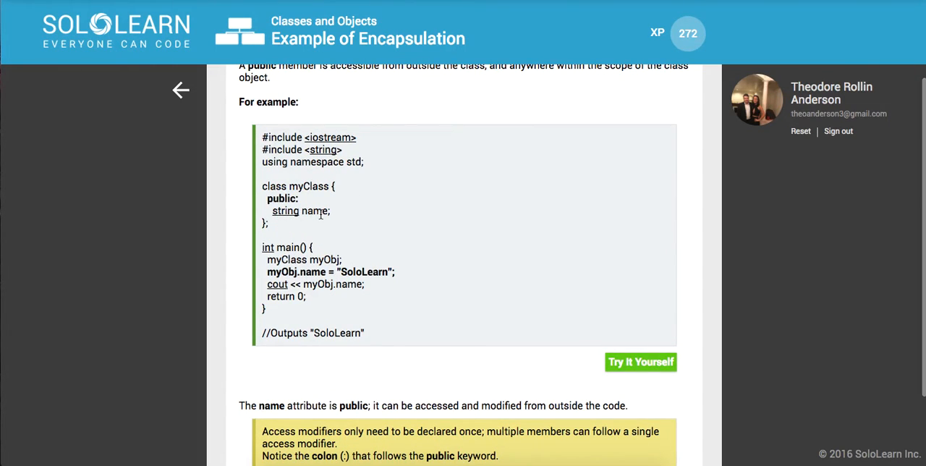
pyautogui.scroll(-3)
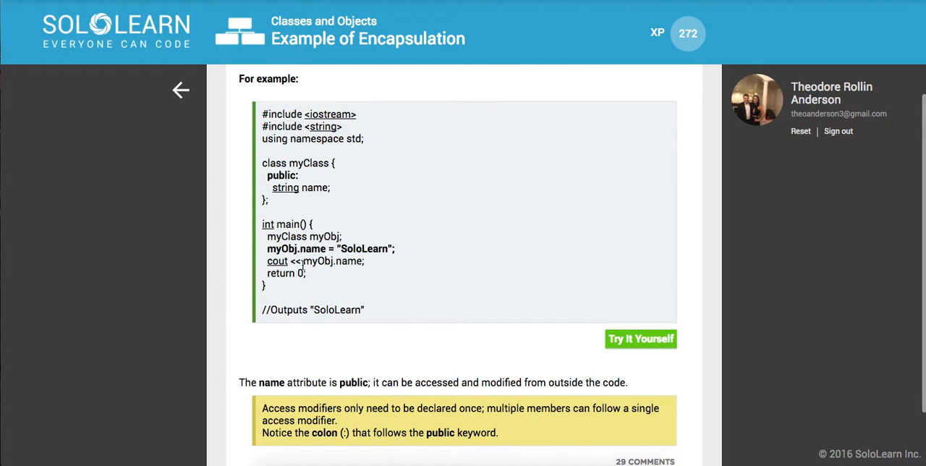
pyautogui.scroll(-3)
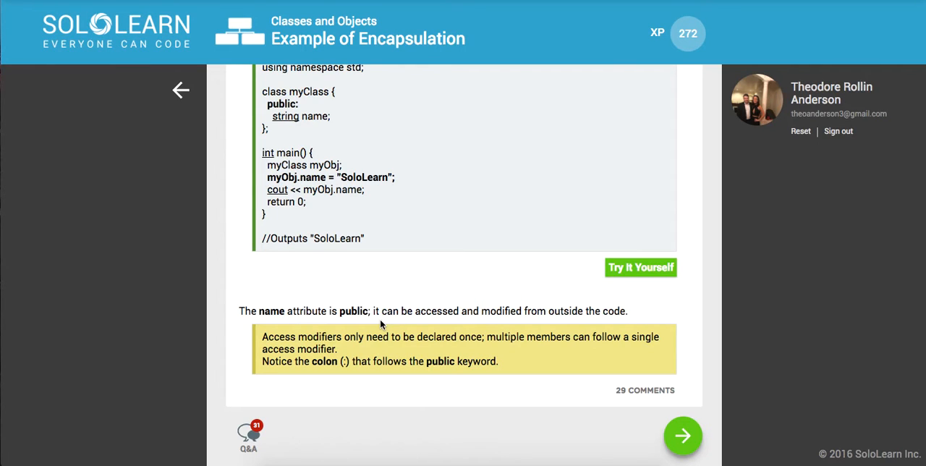
pyautogui.moveTo(376, 354)
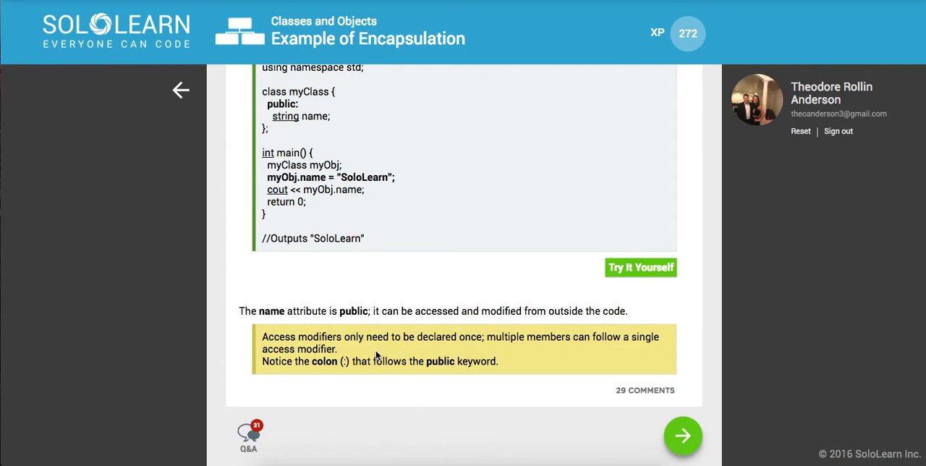
pyautogui.scroll(3)
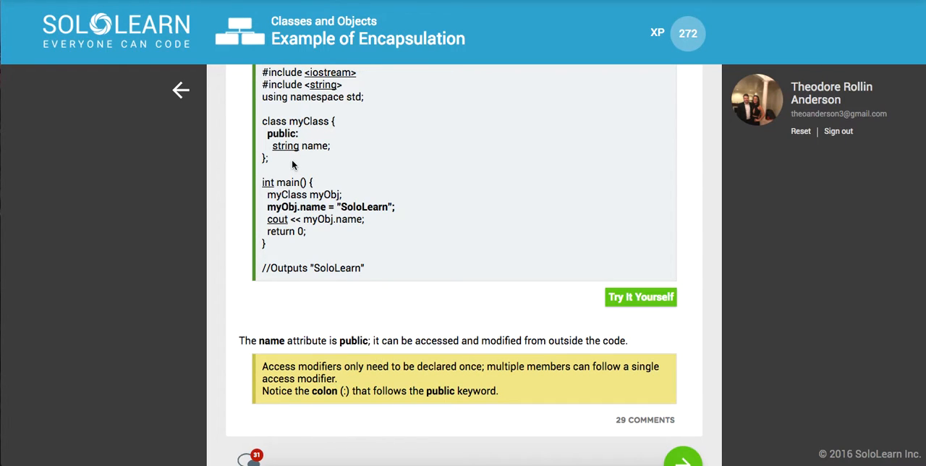
pyautogui.scroll(-3)
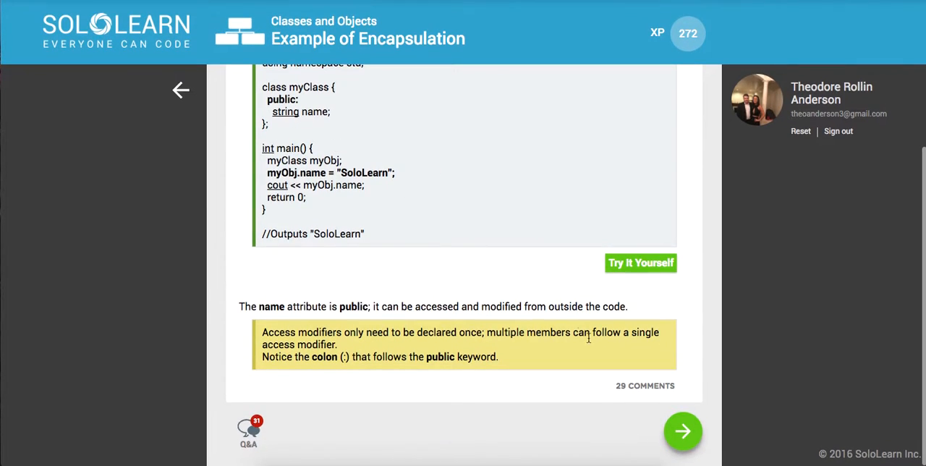
pyautogui.click(682, 431)
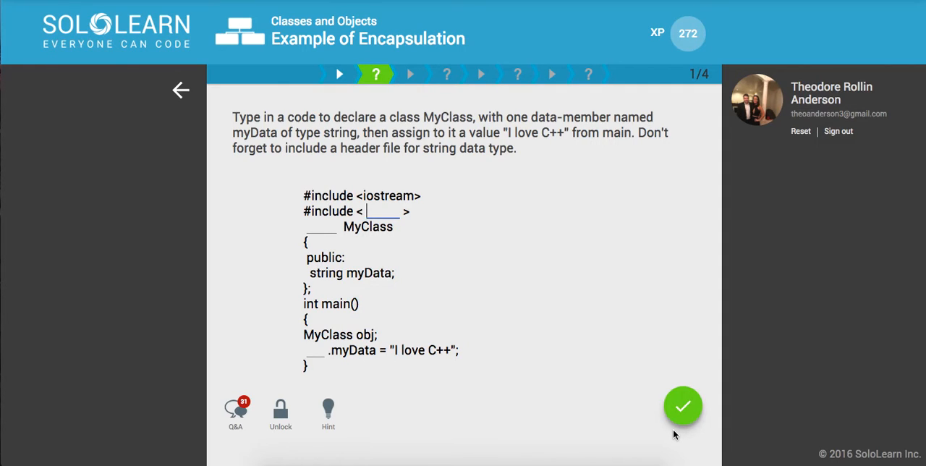
# Spend two hints to reveal string, class and obj, then submit the first quiz.
pyautogui.click(328, 409)
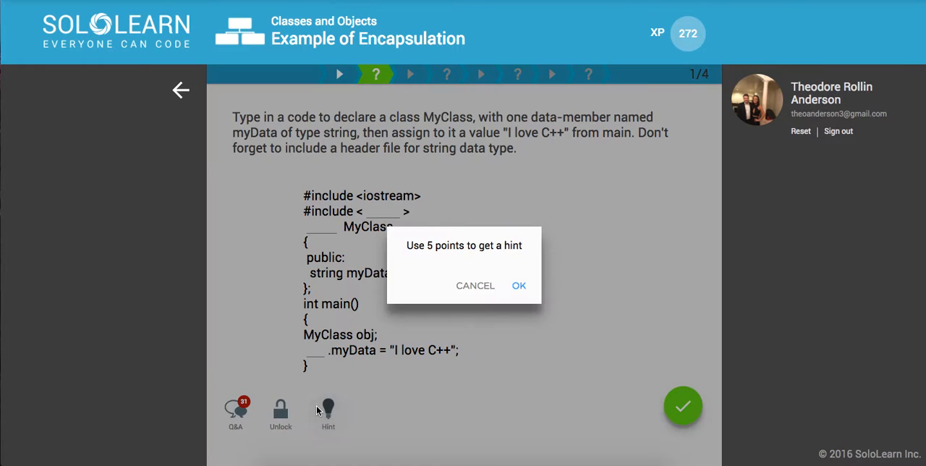
pyautogui.click(518, 285)
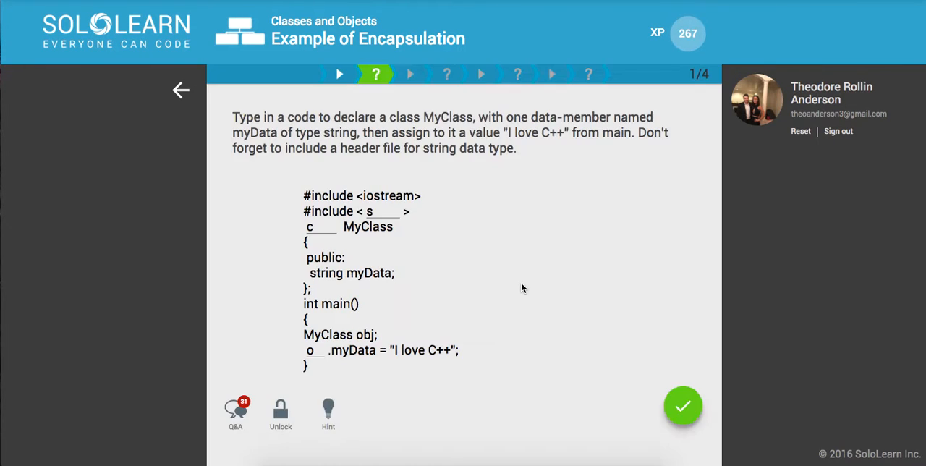
pyautogui.click(327, 412)
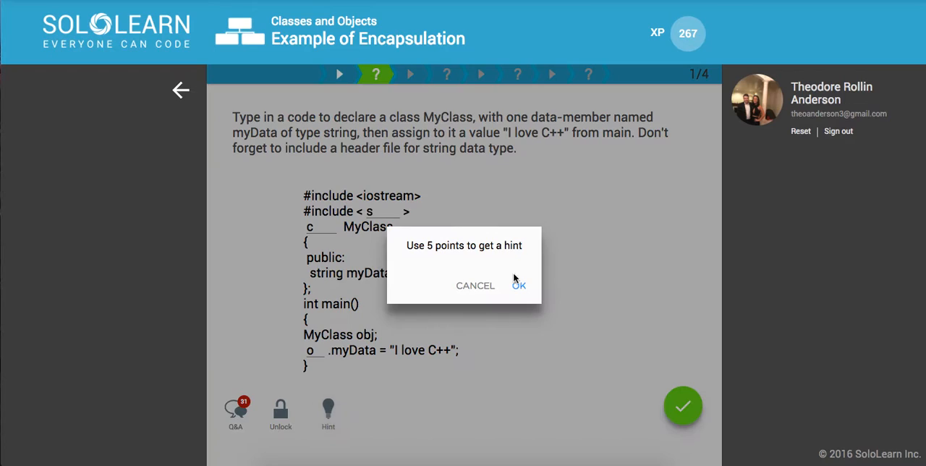
pyautogui.click(518, 285)
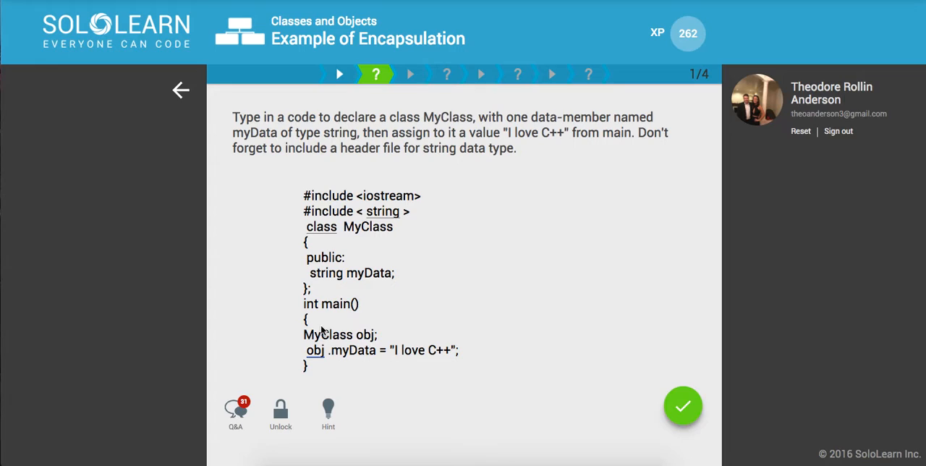
pyautogui.moveTo(437, 371)
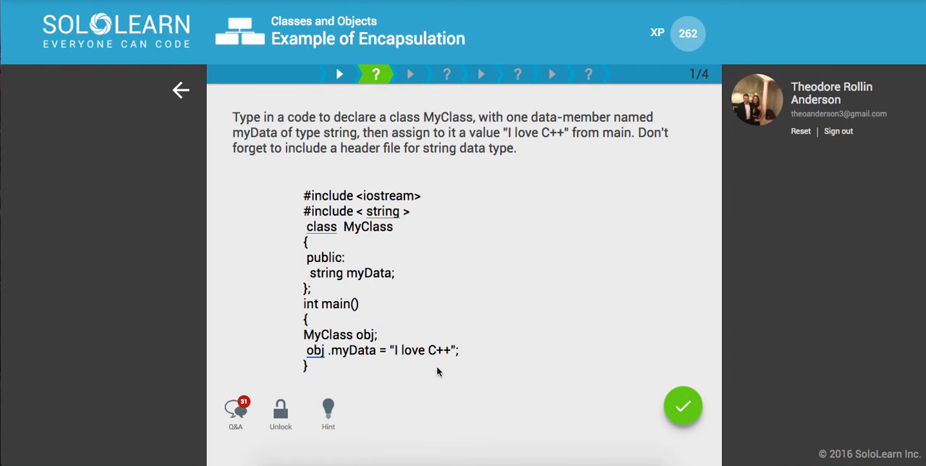
pyautogui.click(683, 405)
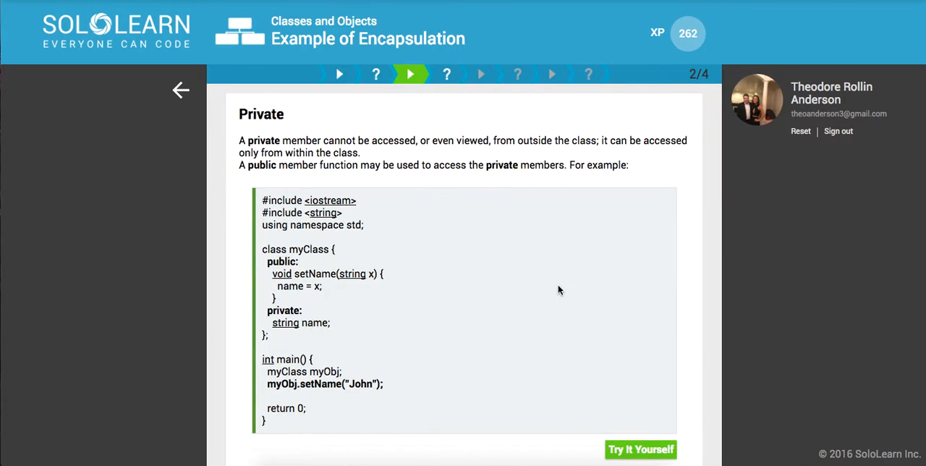
pyautogui.moveTo(434, 236)
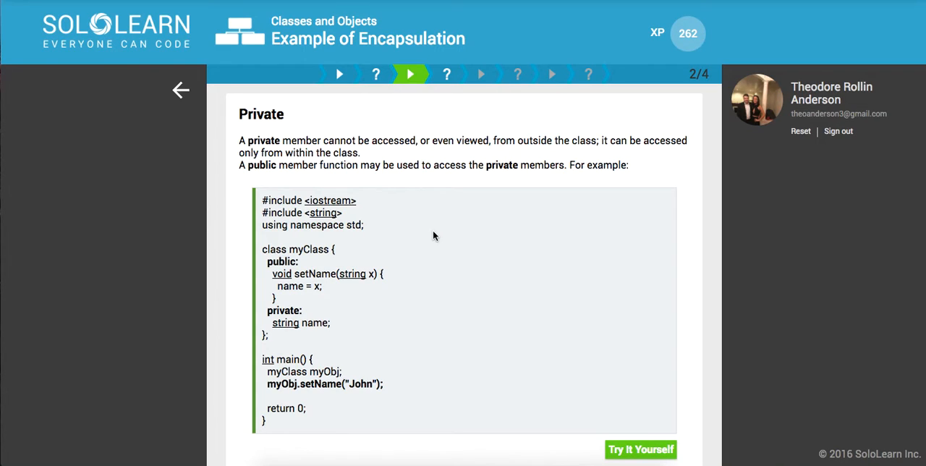
pyautogui.moveTo(284, 323)
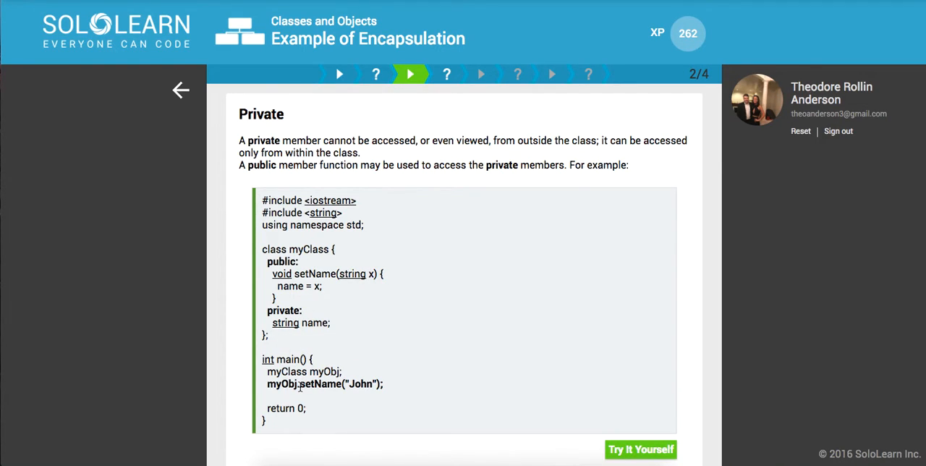
pyautogui.moveTo(301, 346)
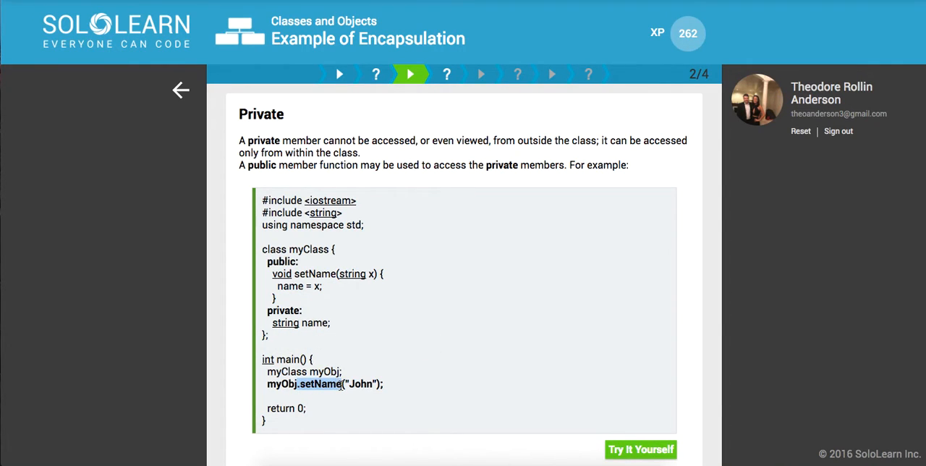
# Finish reading the Private members page and advance to the second quiz.
pyautogui.scroll(-3)
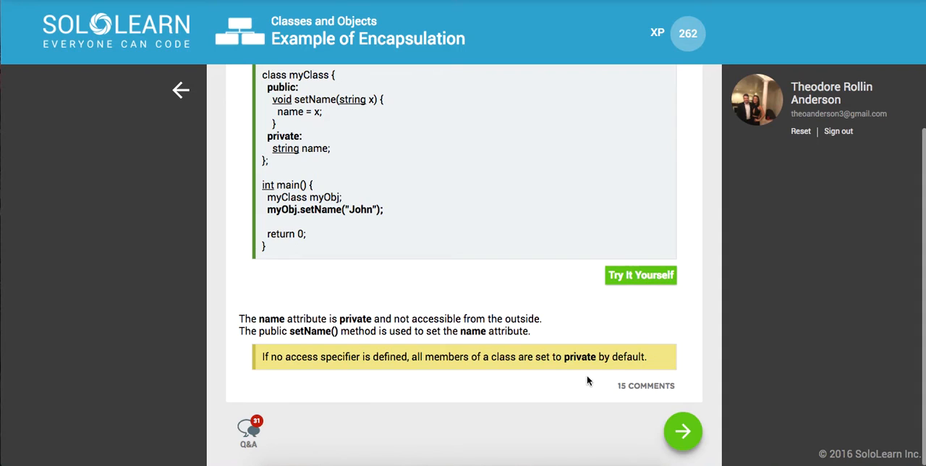
pyautogui.click(682, 431)
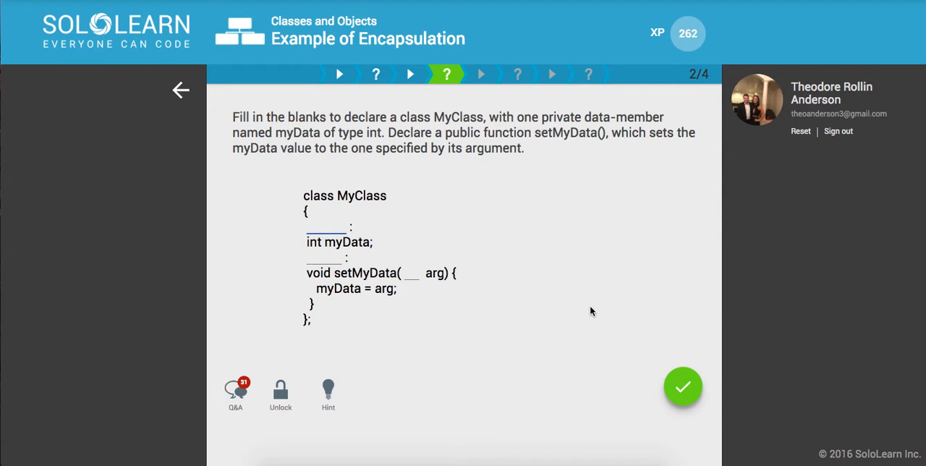
# Fill the second quiz blanks with private, public and int, submit, and continue.
pyautogui.write('private')
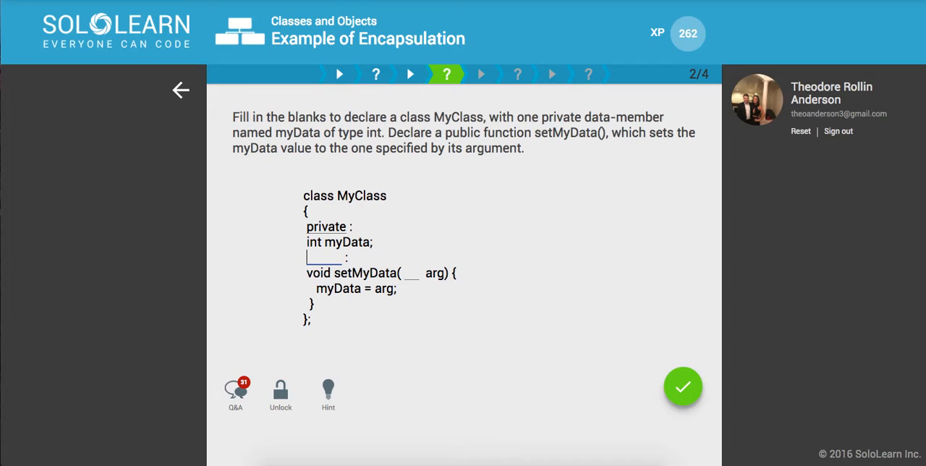
pyautogui.write('publ')
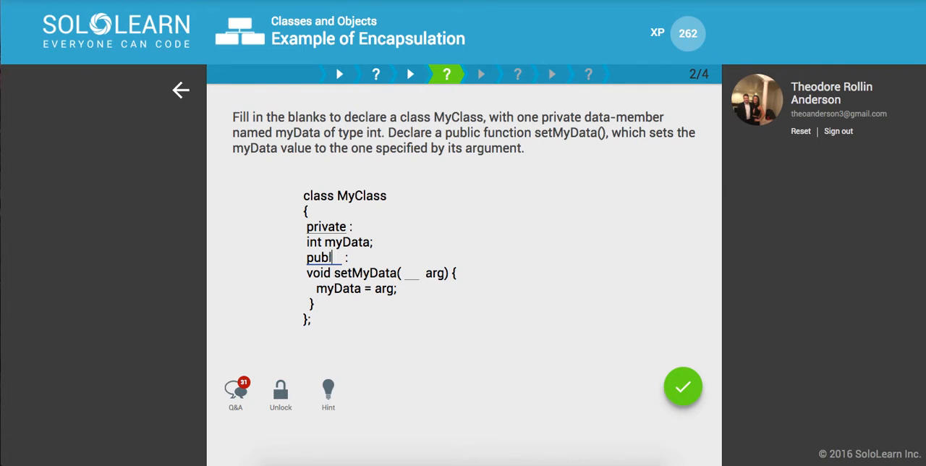
pyautogui.write('ic')
pyautogui.click(412, 273)
pyautogui.write('int')
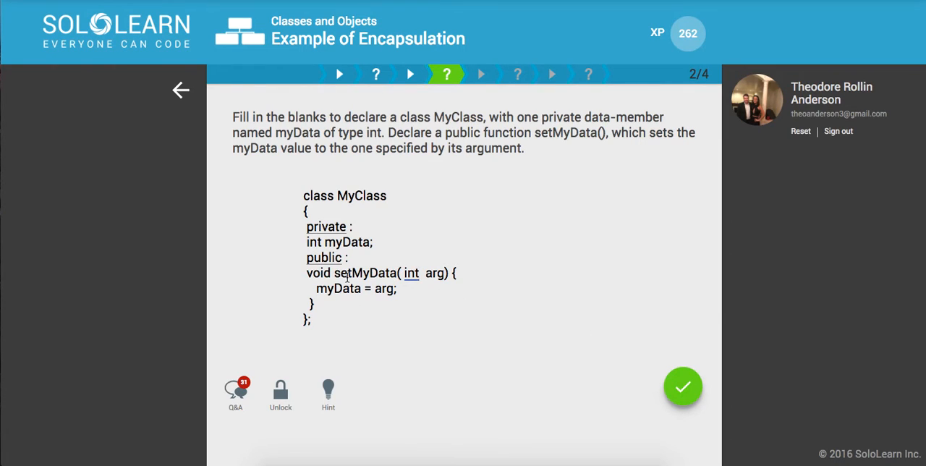
pyautogui.click(682, 386)
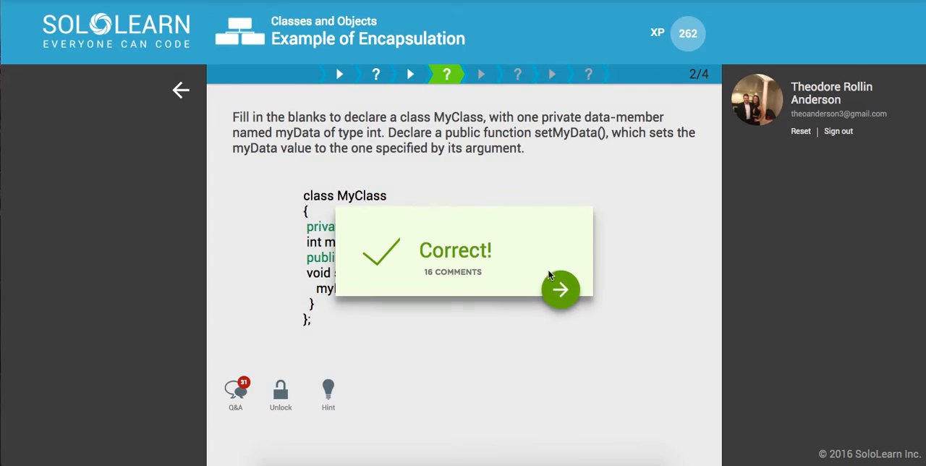
pyautogui.click(561, 289)
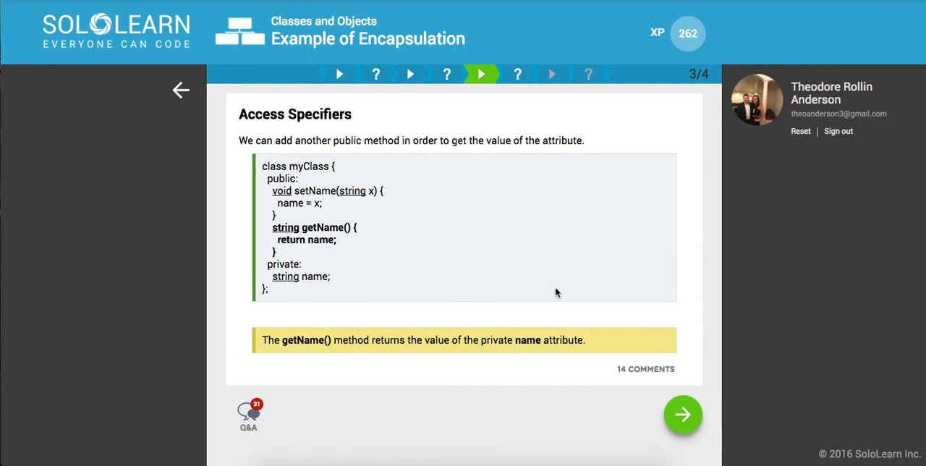
pyautogui.moveTo(340, 248)
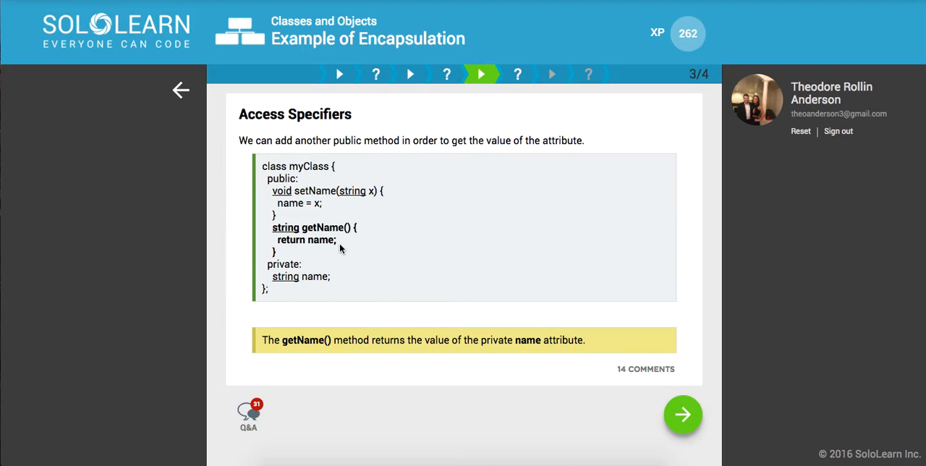
pyautogui.moveTo(299, 217)
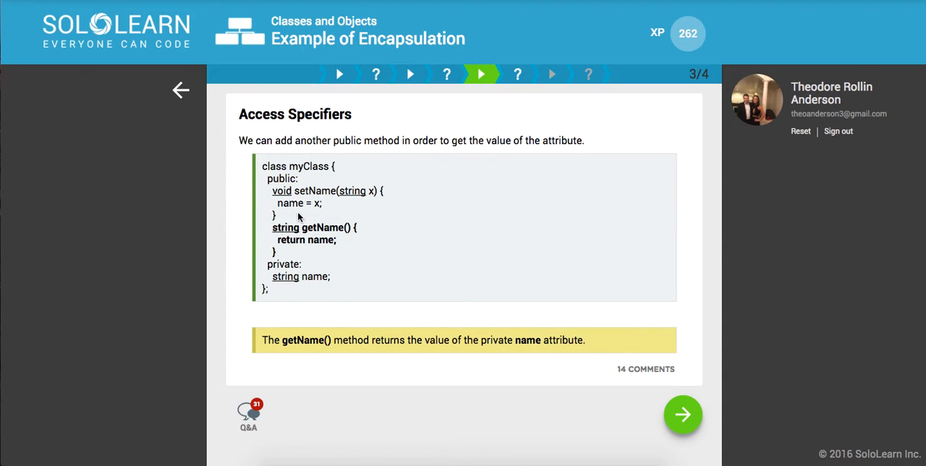
pyautogui.moveTo(285, 227)
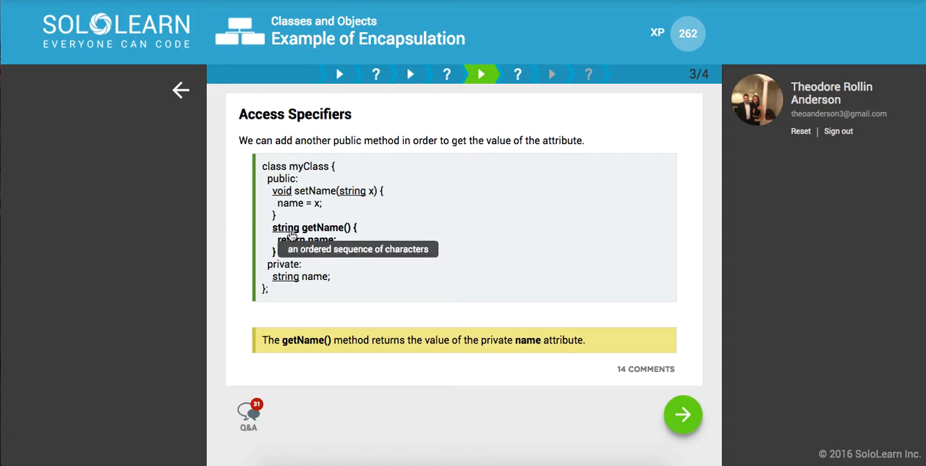
pyautogui.moveTo(302, 264)
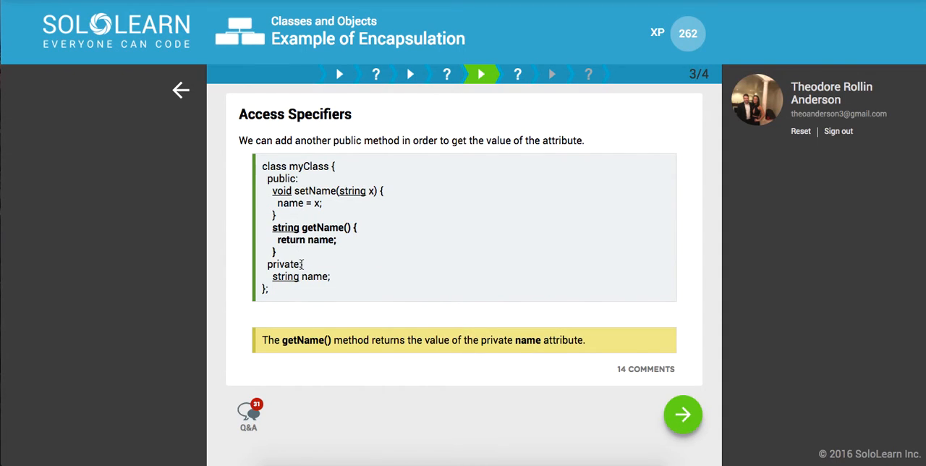
pyautogui.moveTo(284, 276)
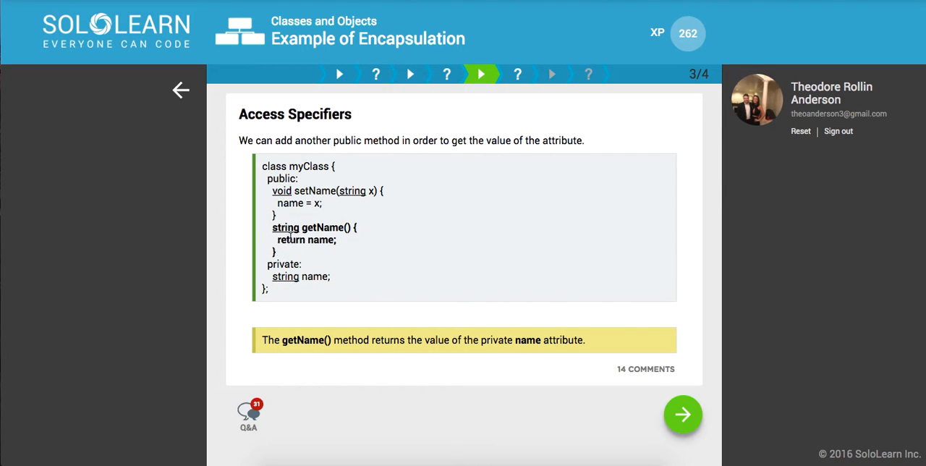
# Advance from the getName() Access Specifiers page to the getMyData() quiz.
pyautogui.click(682, 415)
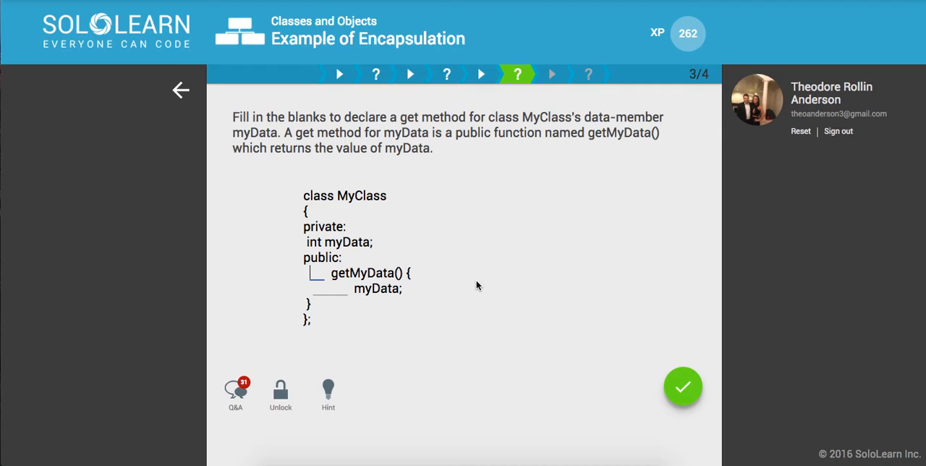
pyautogui.moveTo(452, 205)
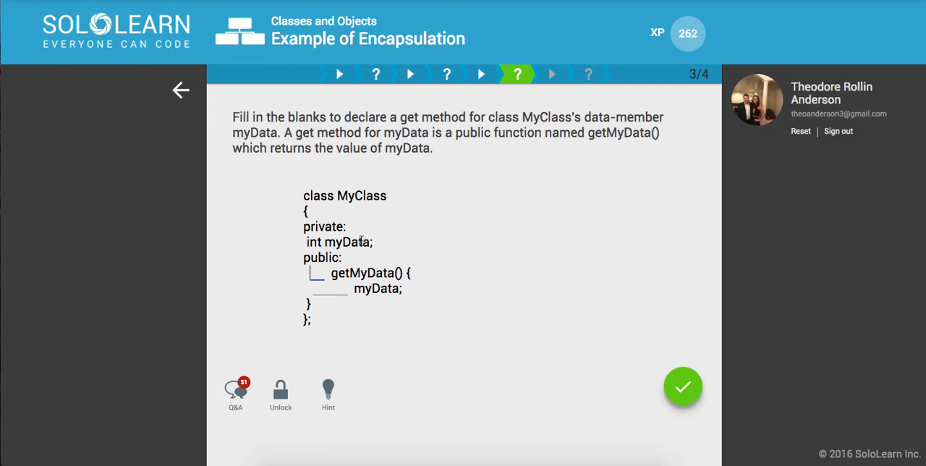
pyautogui.moveTo(444, 258)
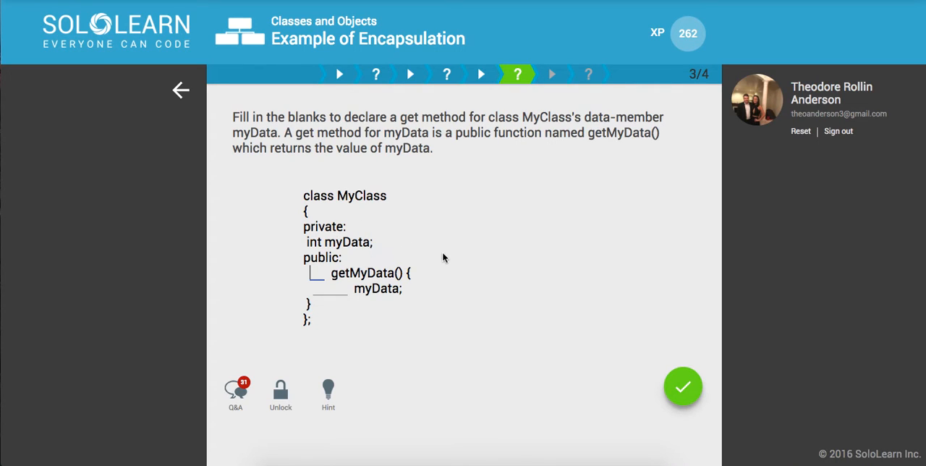
pyautogui.moveTo(465, 285)
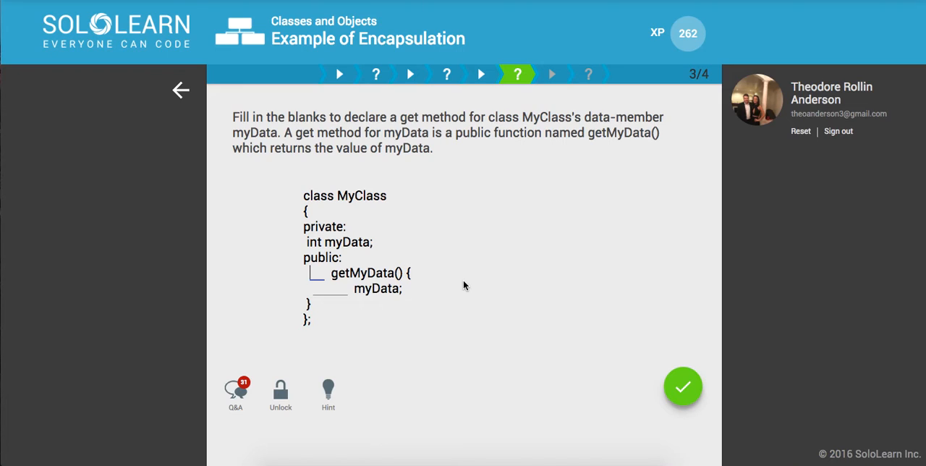
# Fill the getMyData() blanks with int and return, submit, and continue to part 4/4.
pyautogui.write('v')
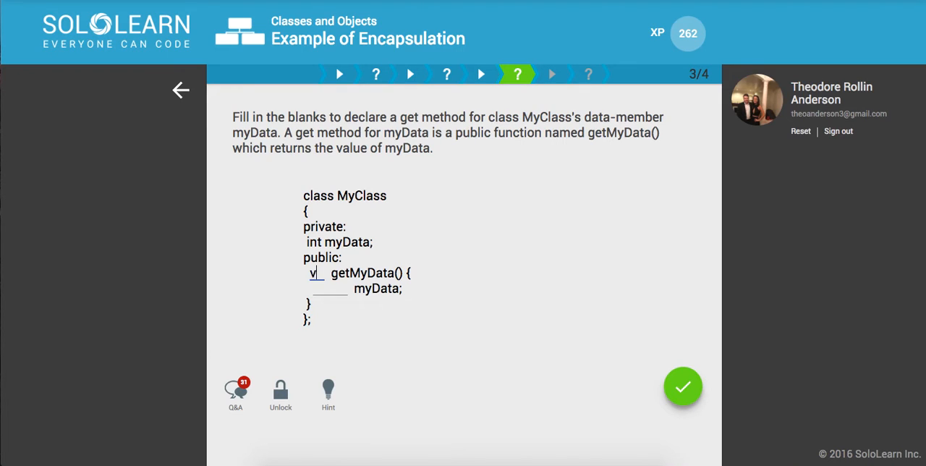
pyautogui.write('o')
pyautogui.write('int')
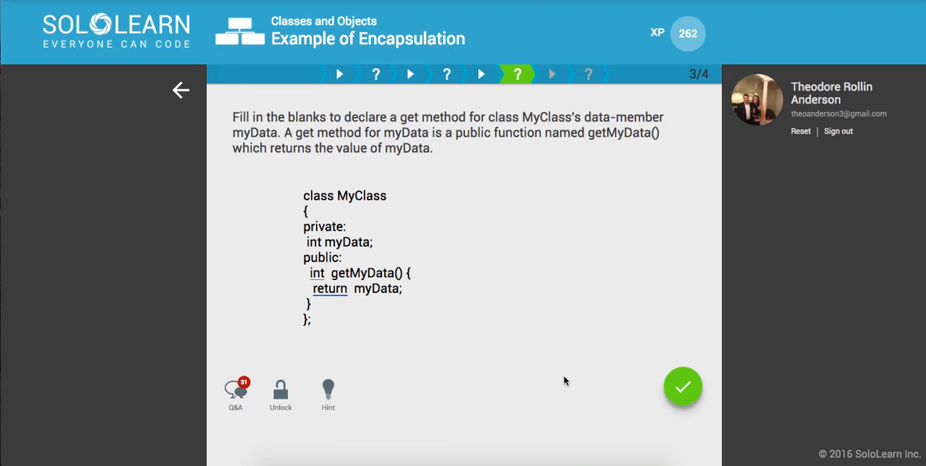
pyautogui.click(682, 386)
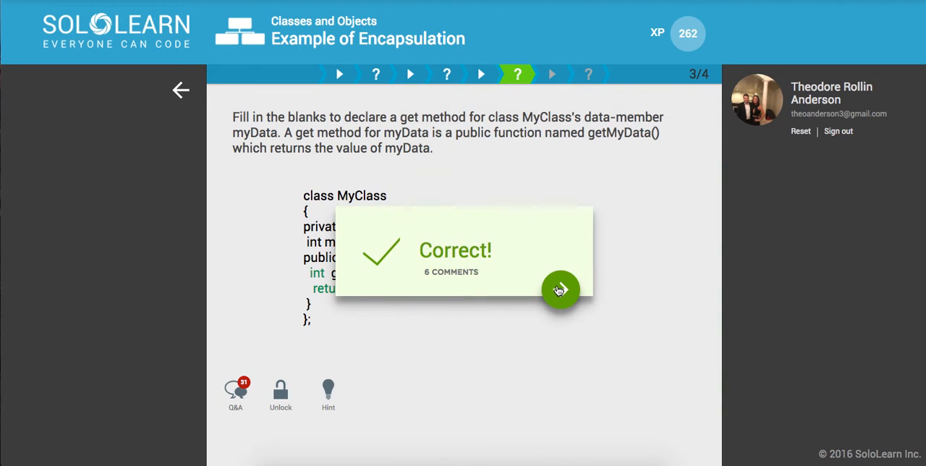
pyautogui.click(561, 290)
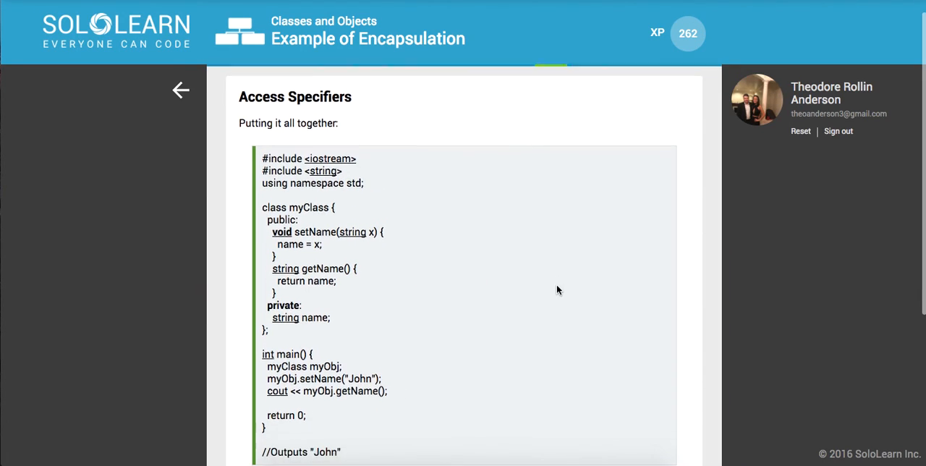
# Scroll through the 'Putting it all together' setter-getter example.
pyautogui.scroll(-3)
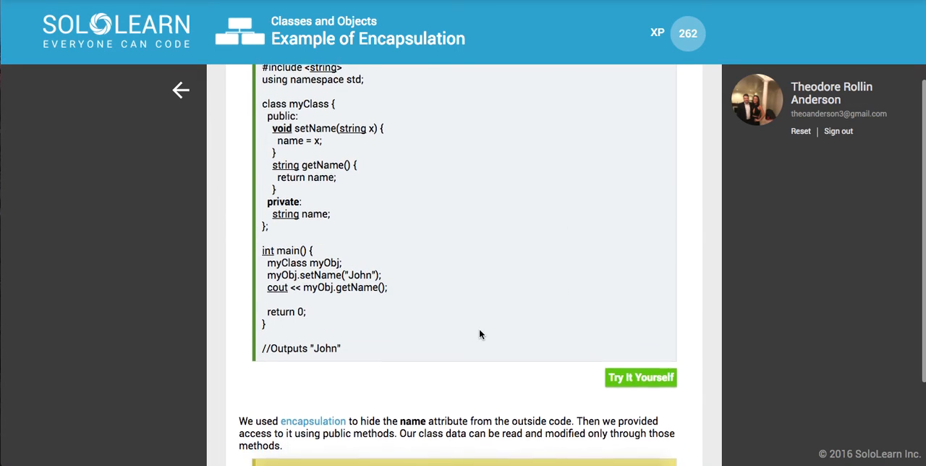
pyautogui.scroll(-3)
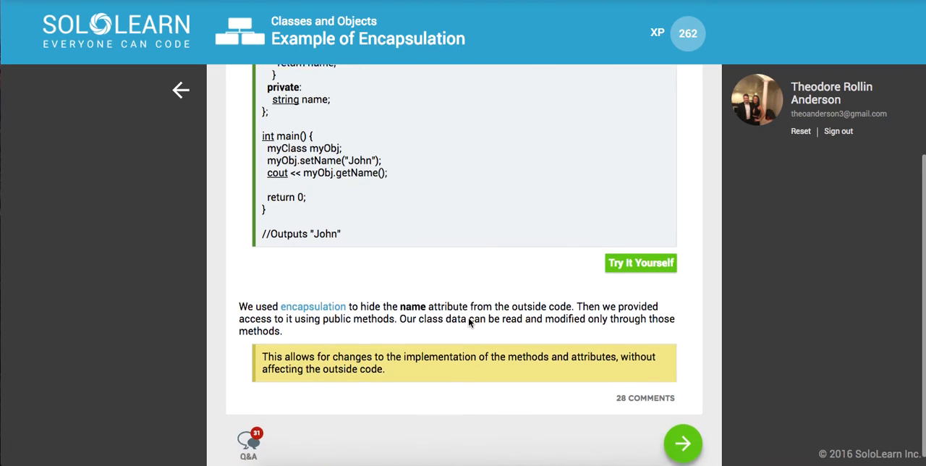
pyautogui.scroll(3)
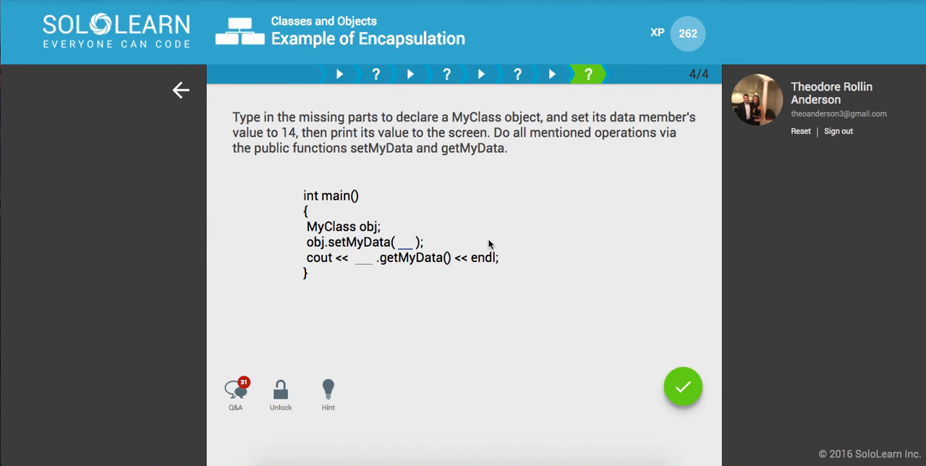
pyautogui.moveTo(490, 254)
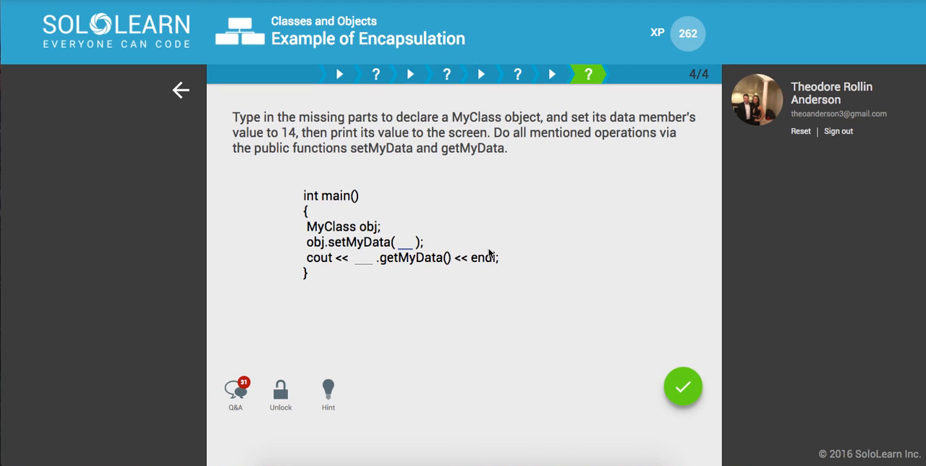
# Fill the final quiz blanks with 14 and obj, submit, and finish the lesson.
pyautogui.write('14')
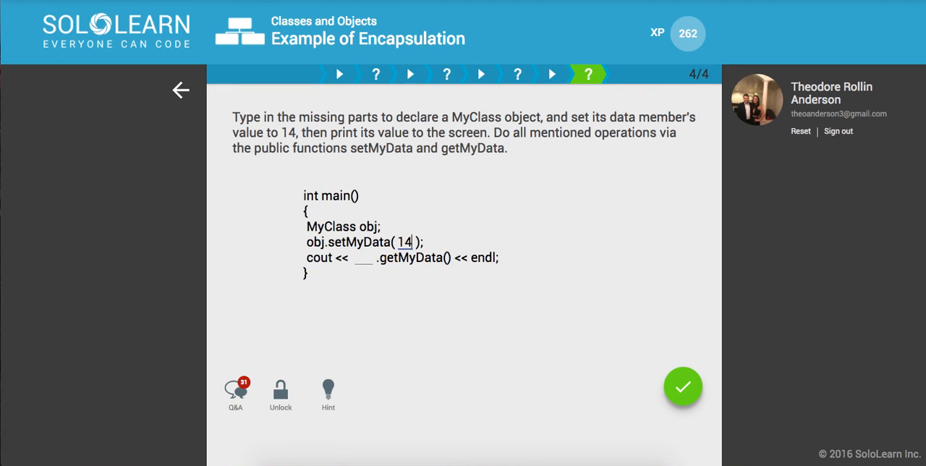
pyautogui.write('obj')
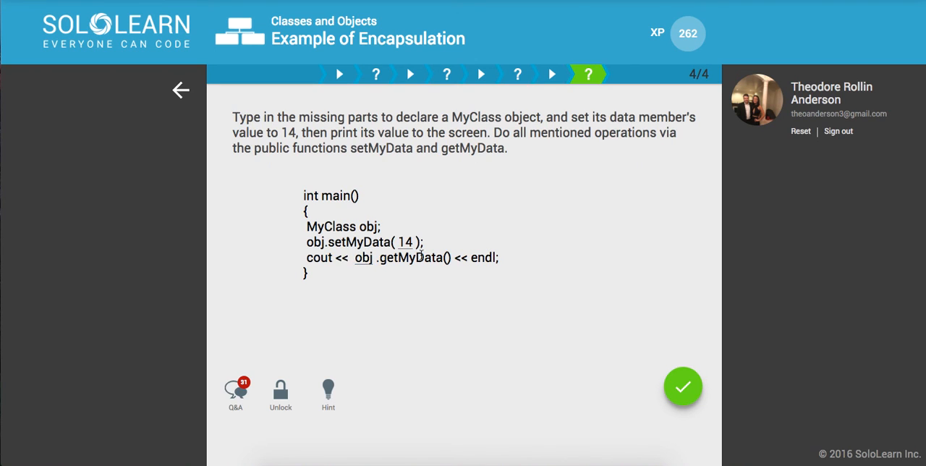
pyautogui.click(683, 385)
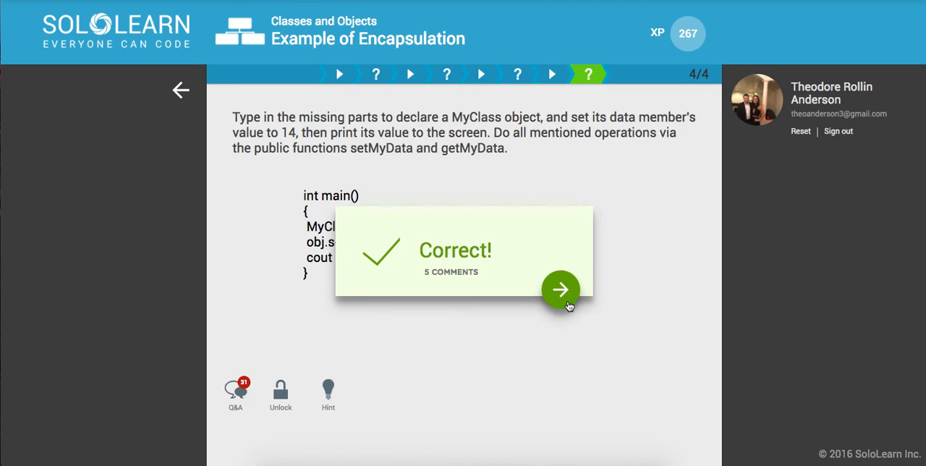
pyautogui.click(561, 290)
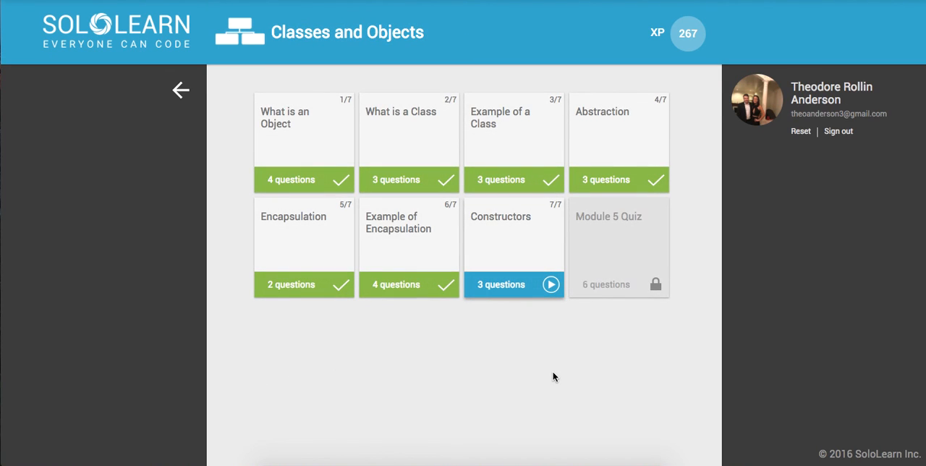